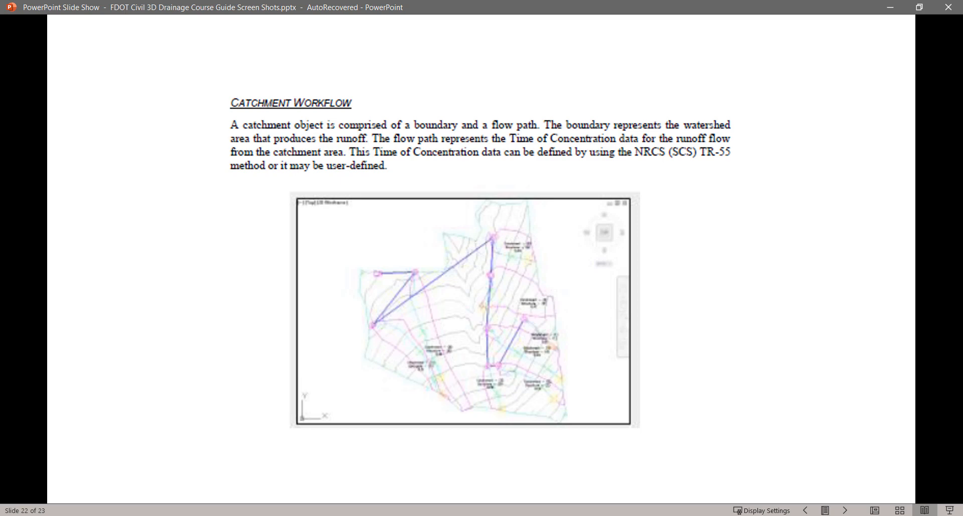
Advance the PowerPoint slide show past the catchment workflow slide.
key(right)
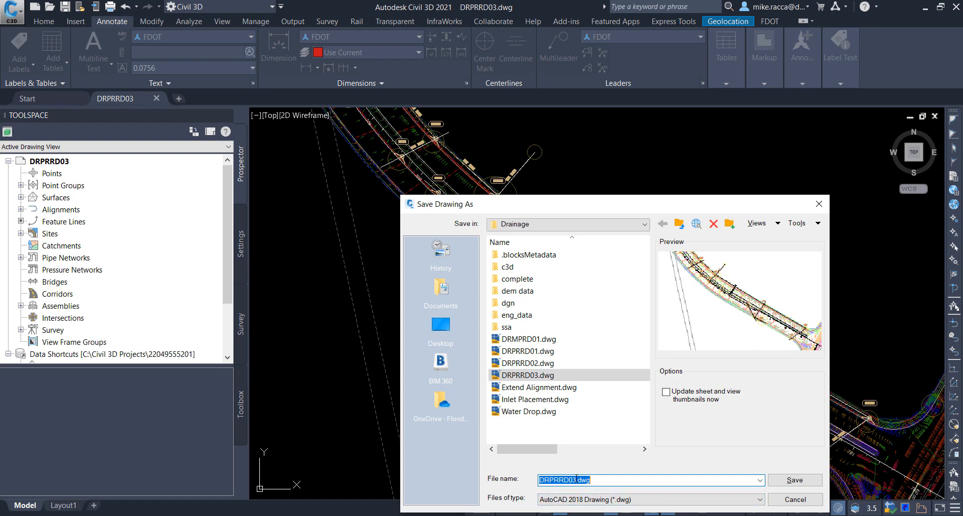
Save the drawing copy under the file name DRPRRD04.dwg.
text(DRPRRD04.dwg)
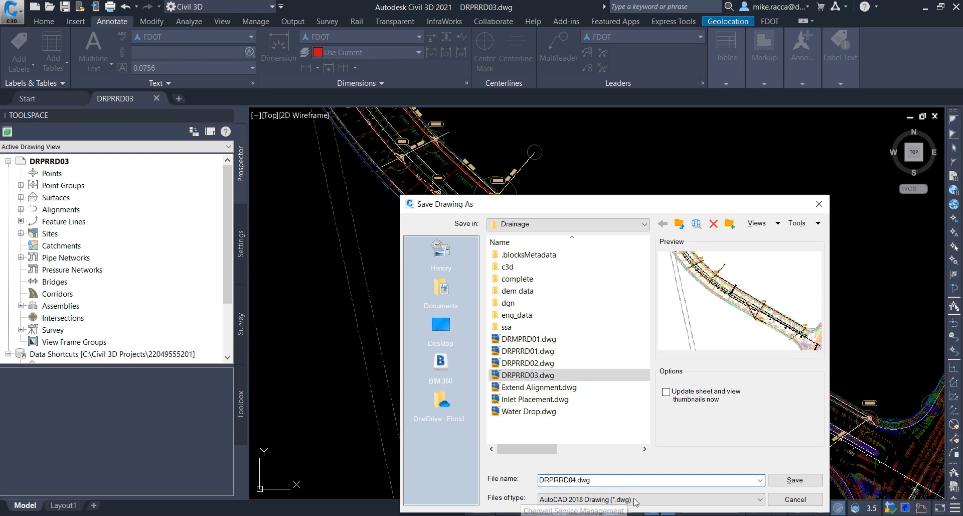
click(795, 480)
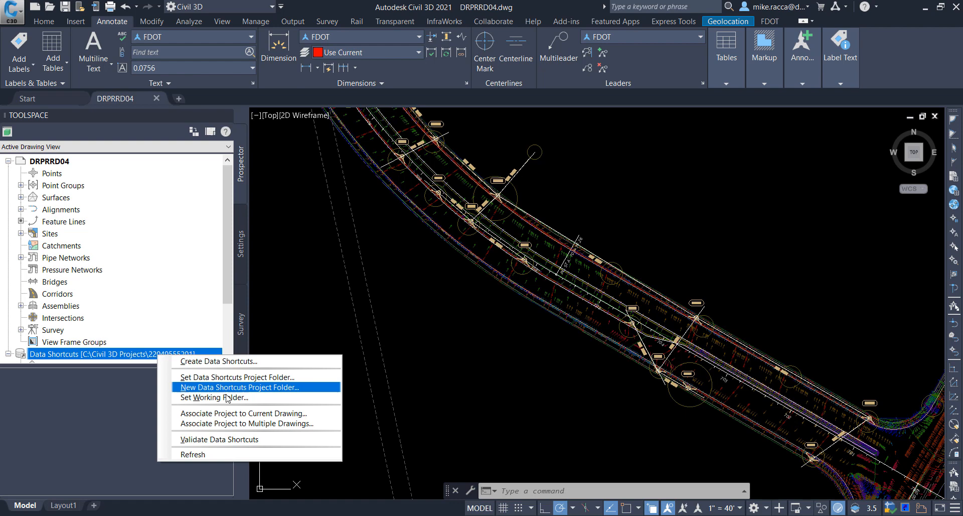
click(244, 412)
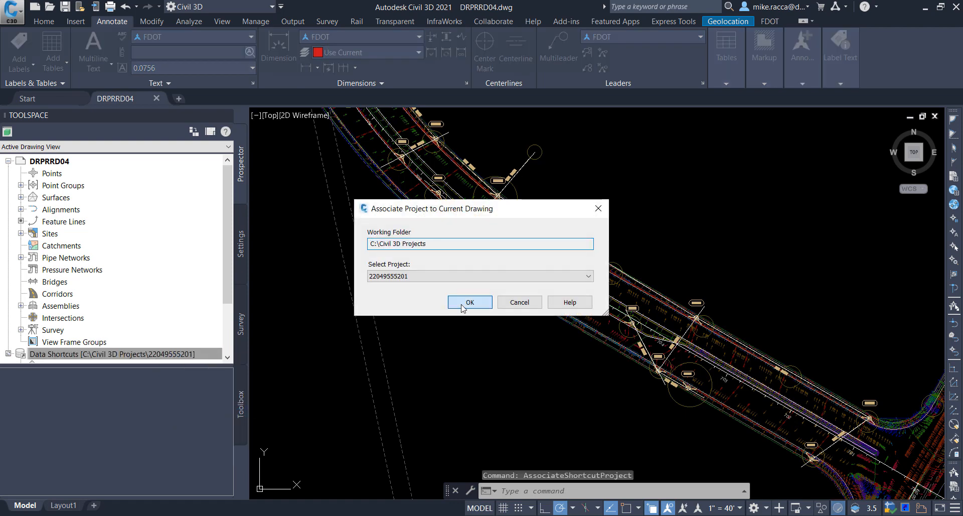
click(469, 302)
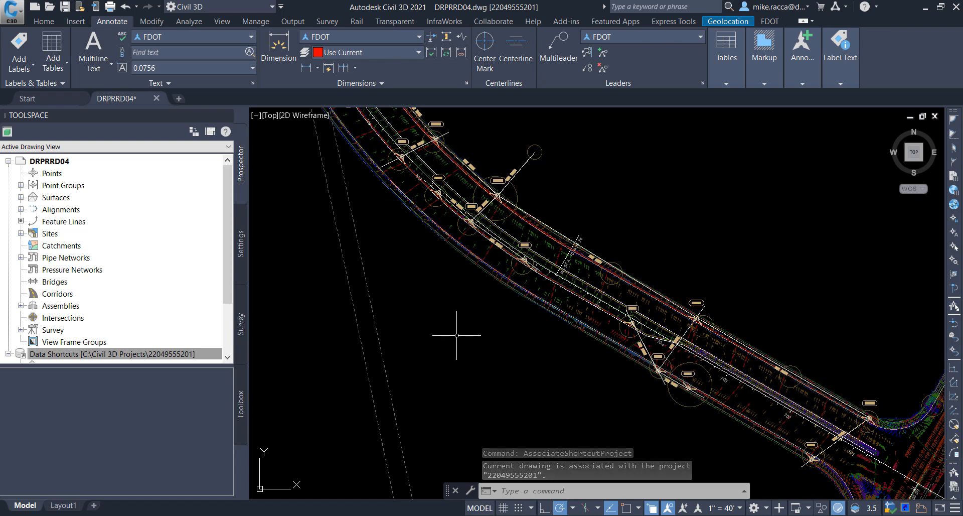
mouse_move(458, 333)
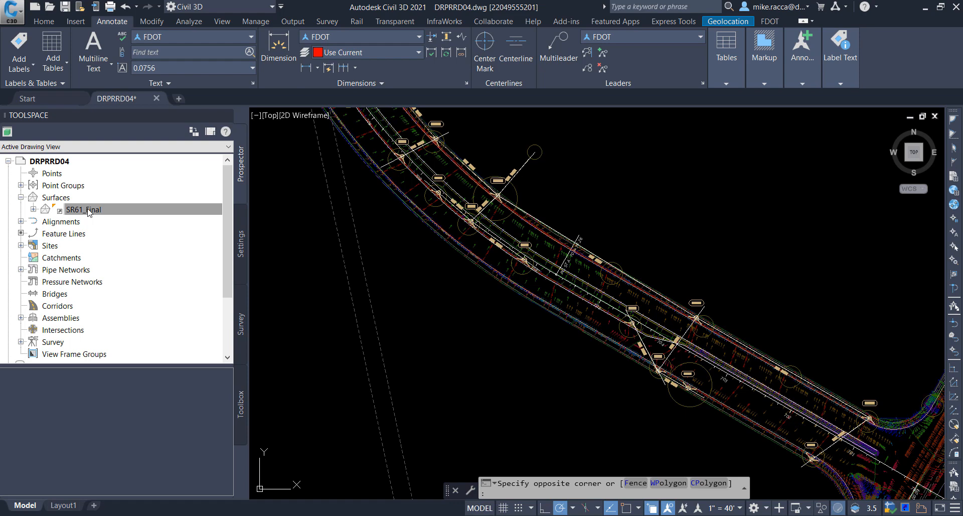
mouse_move(82, 215)
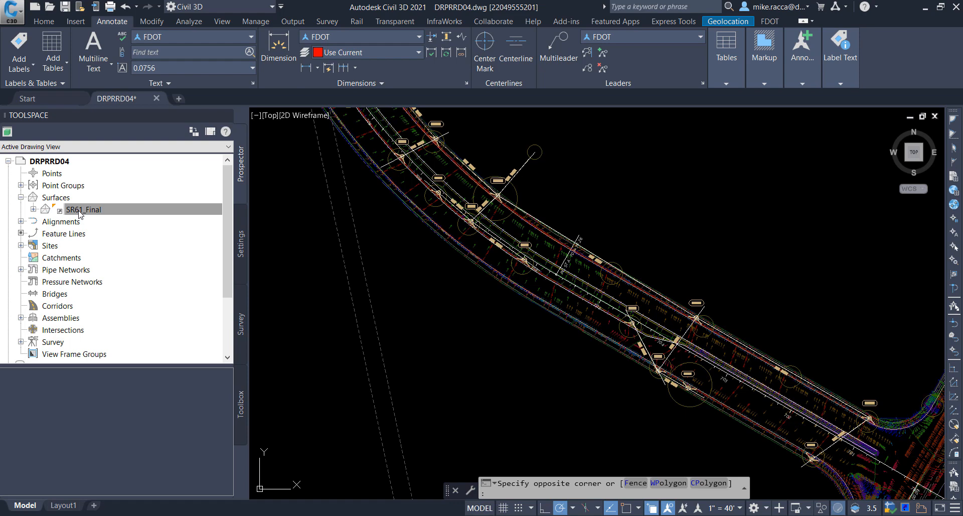
Select the referenced SR61_Final surface under Surfaces in Prospector.
click(84, 209)
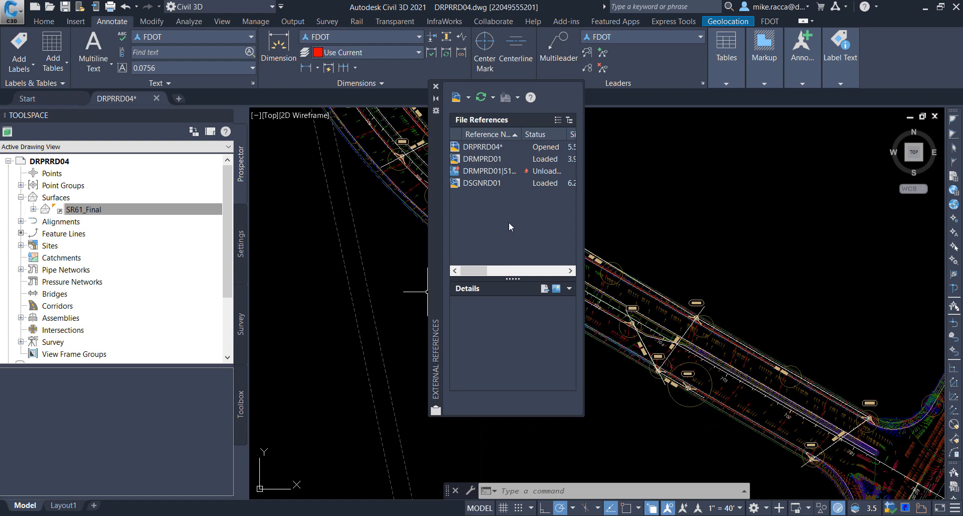
mouse_move(496, 194)
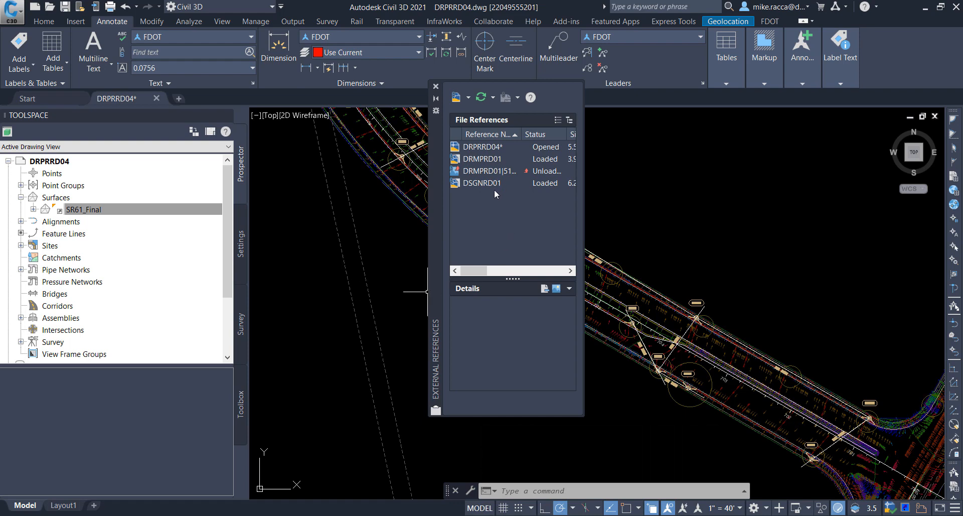
Unload the DRMPRD01 and DSGNRD01 external references, then close the References palette.
right_click(483, 158)
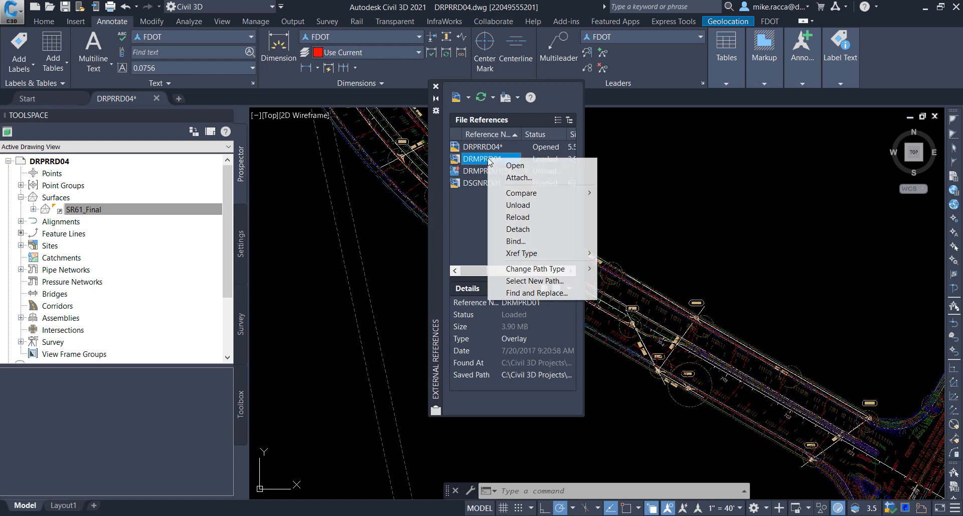
click(517, 205)
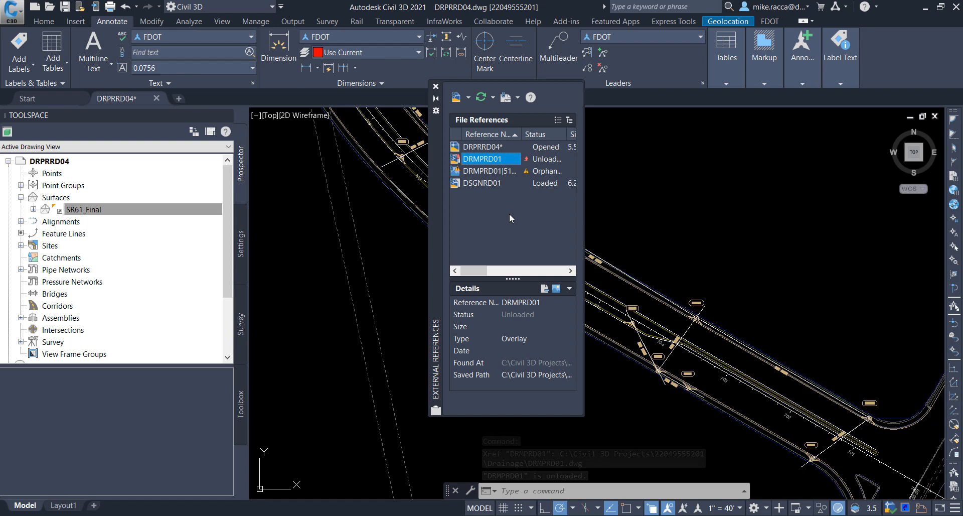
click(487, 183)
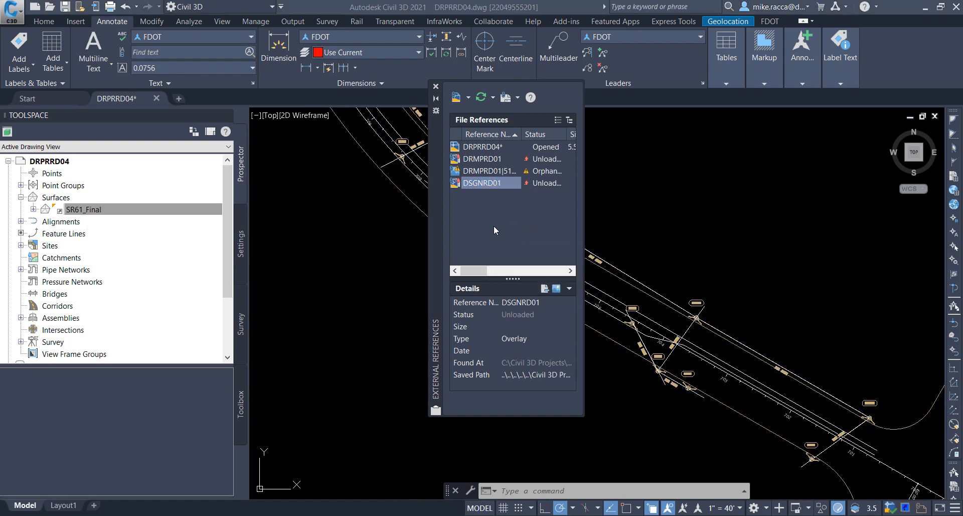
mouse_move(465, 207)
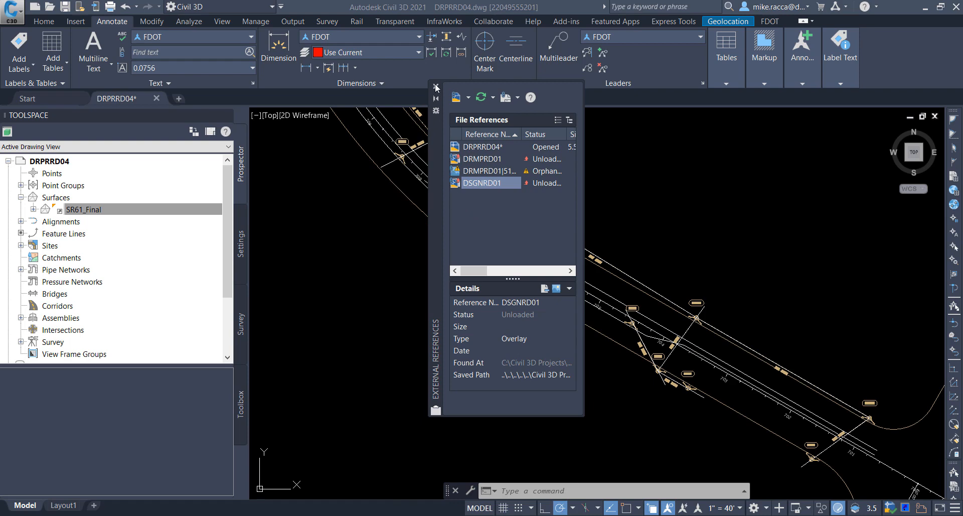
click(435, 87)
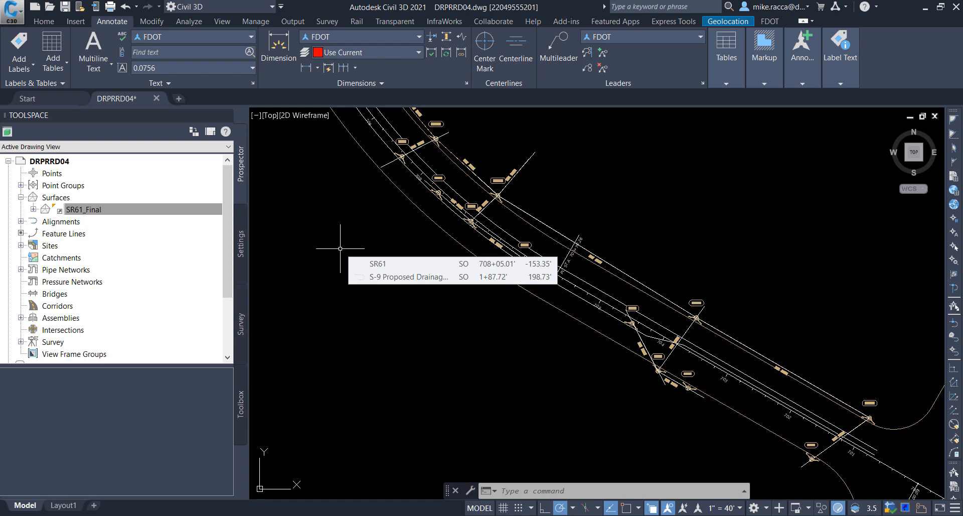
mouse_move(351, 250)
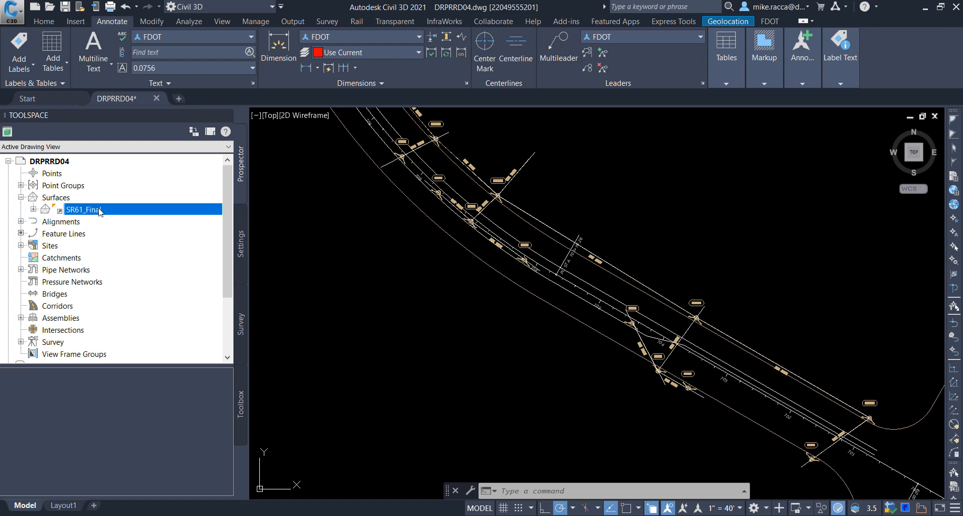
In SR61_Final's properties, set analysis type Watersheds and surface style Analysis-Watersheds.
right_click(82, 209)
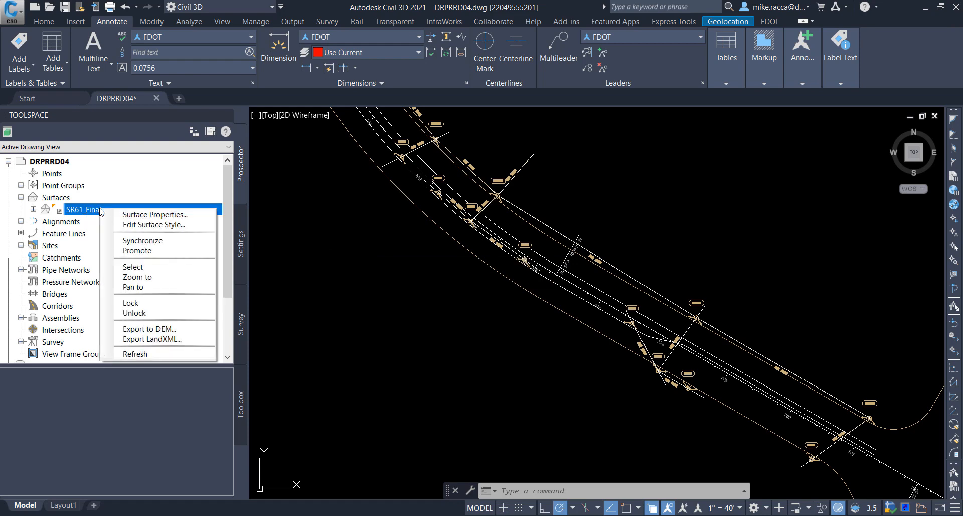
mouse_move(155, 214)
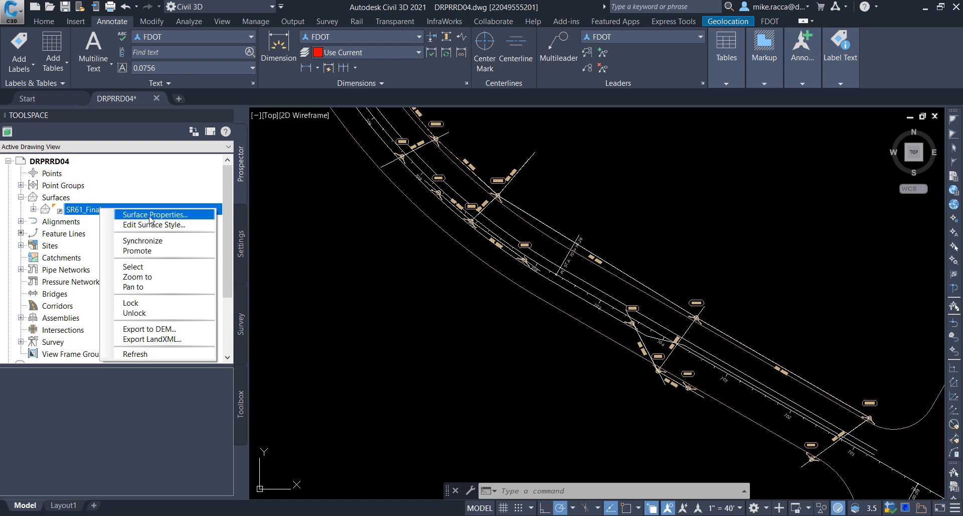
click(156, 214)
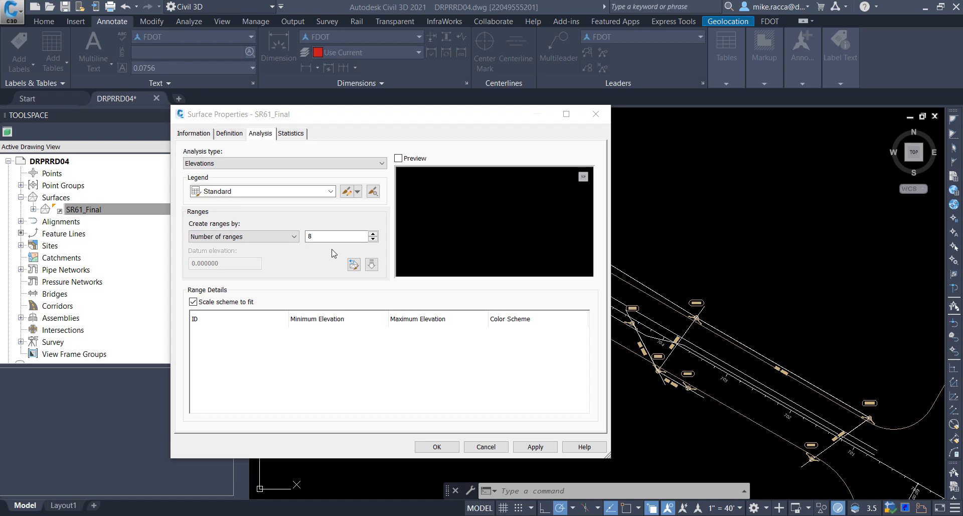
click(194, 133)
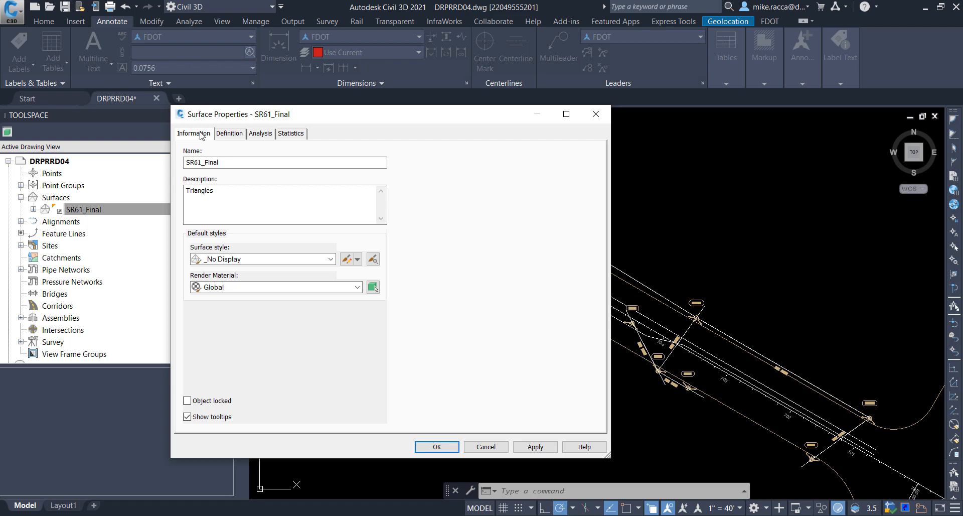
click(261, 134)
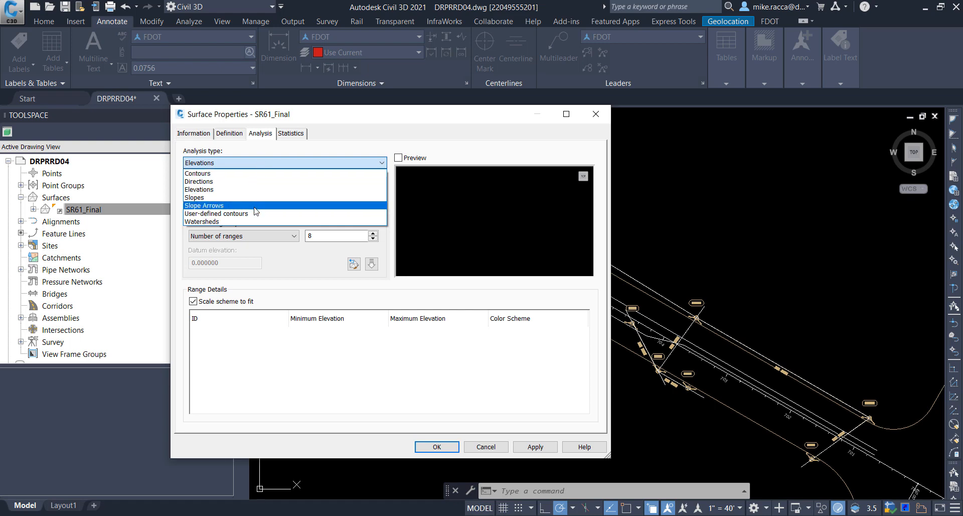
click(202, 221)
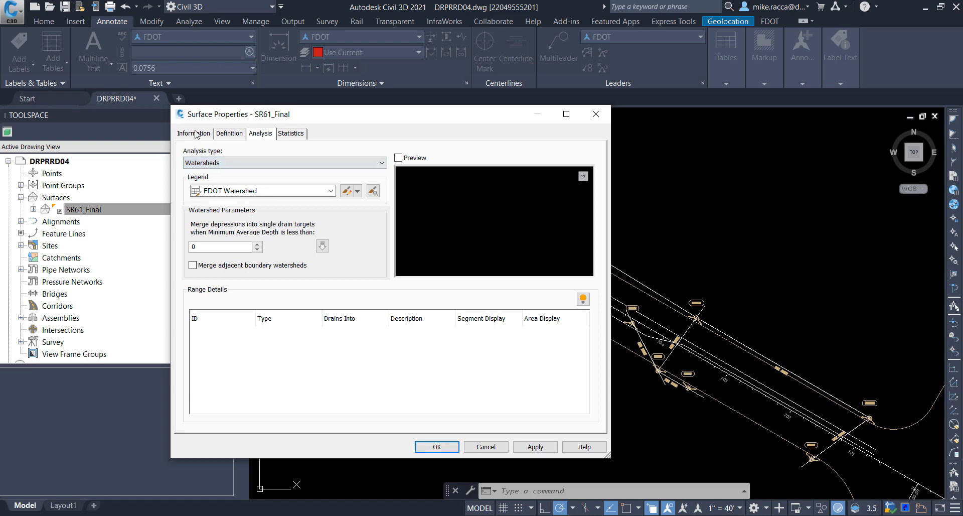
click(193, 134)
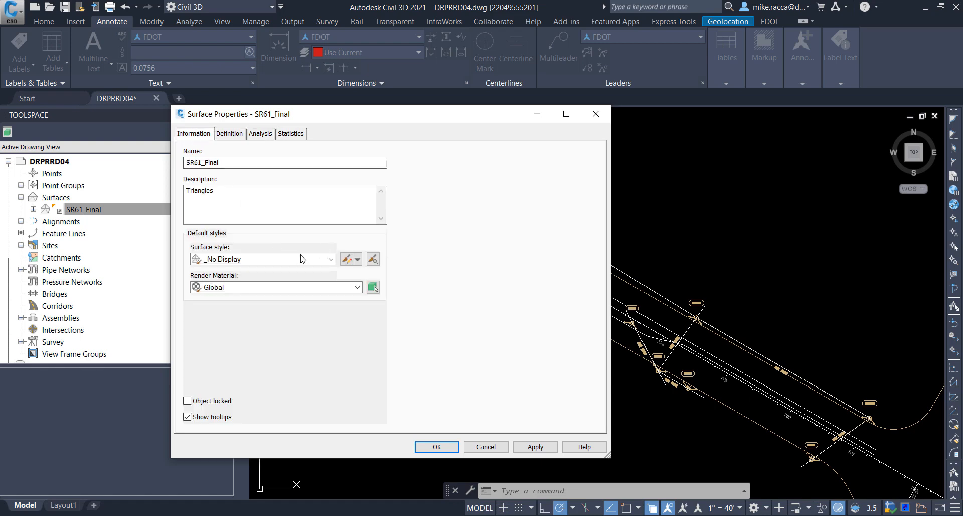
click(330, 258)
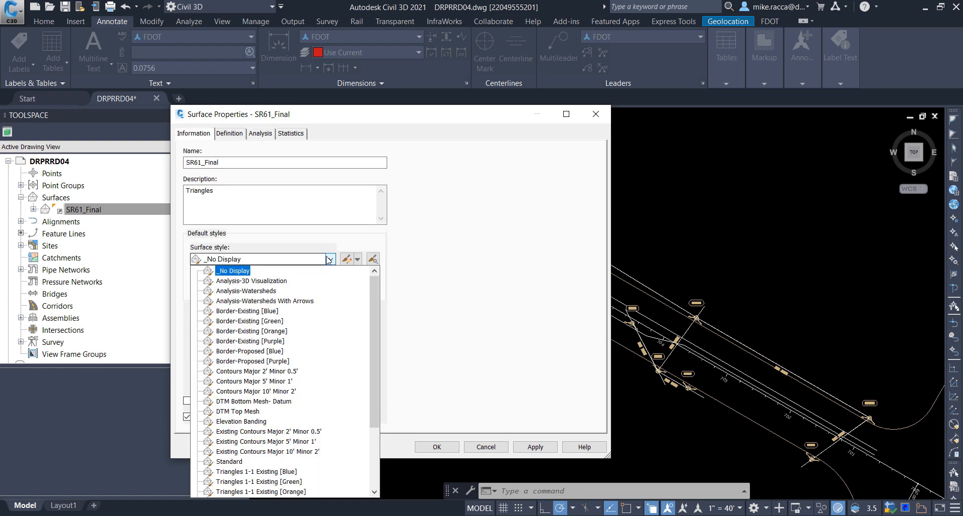
click(246, 291)
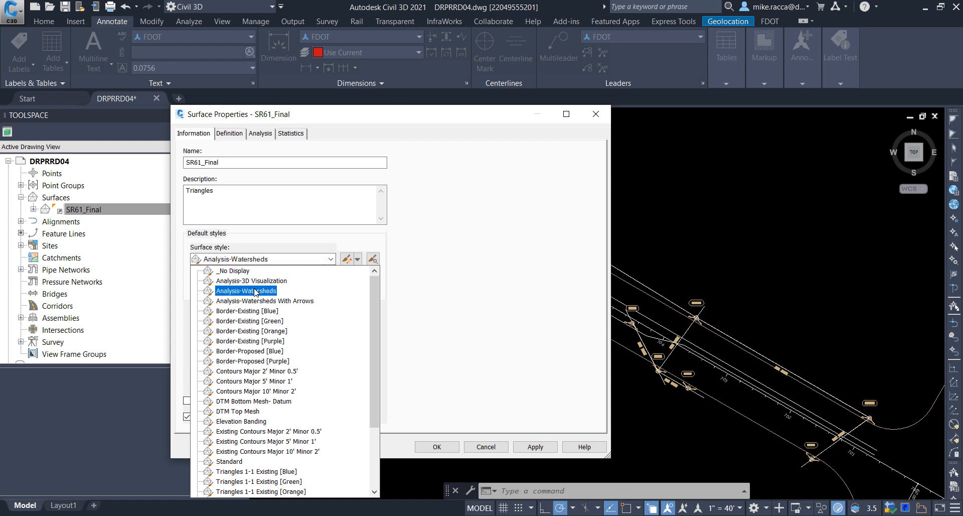
click(246, 291)
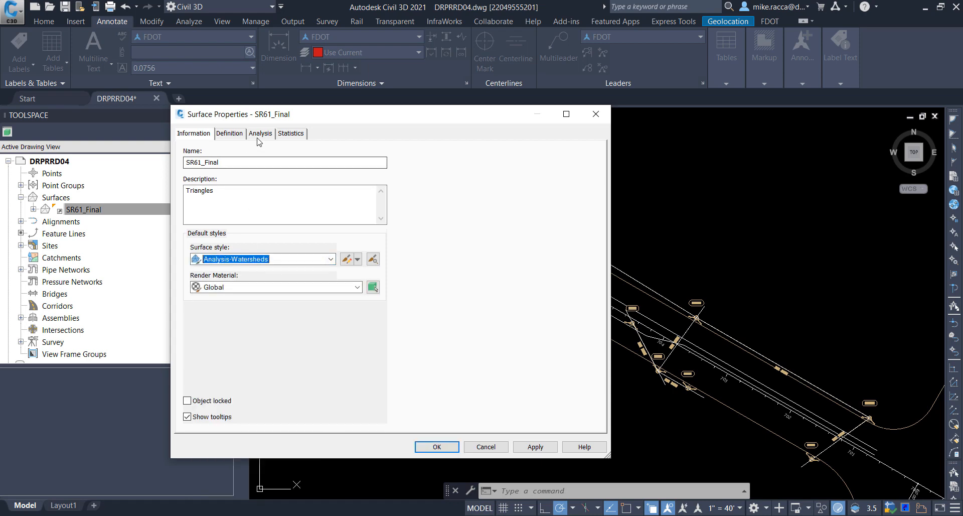
Enable Merge adjacent boundary watersheds, run the watershed analysis, and accept with OK.
click(260, 134)
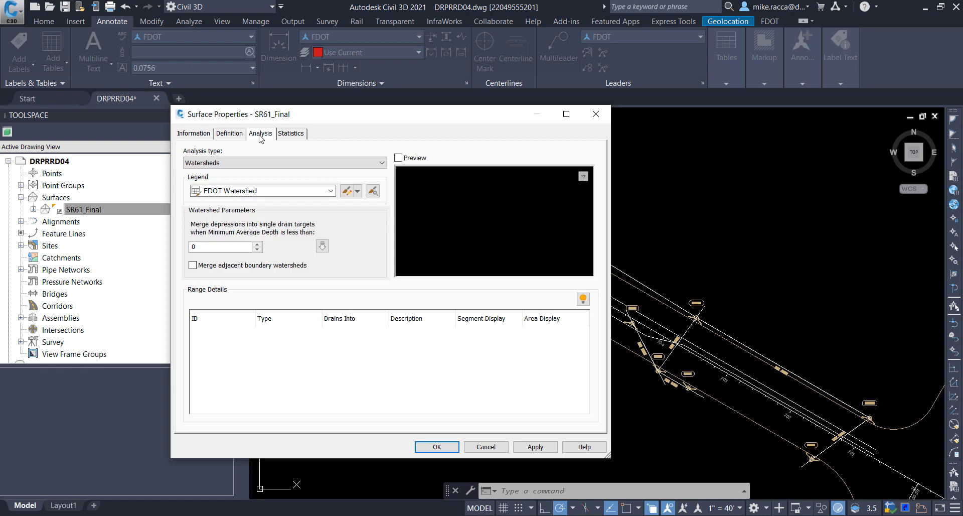
mouse_move(352, 260)
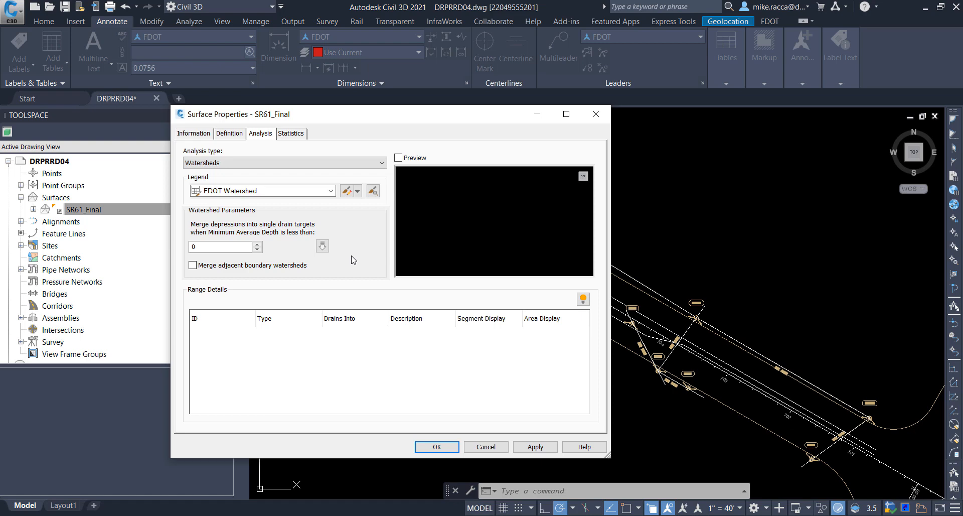
click(192, 266)
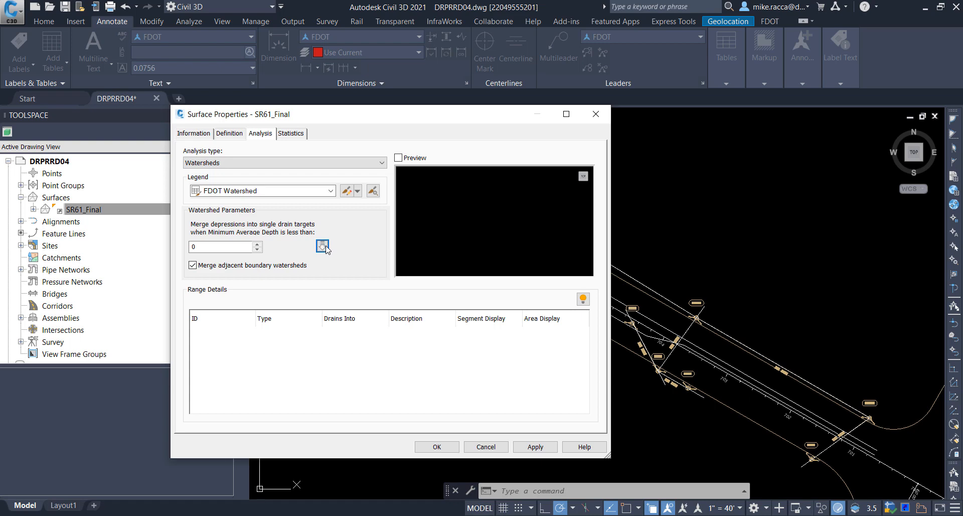
click(322, 246)
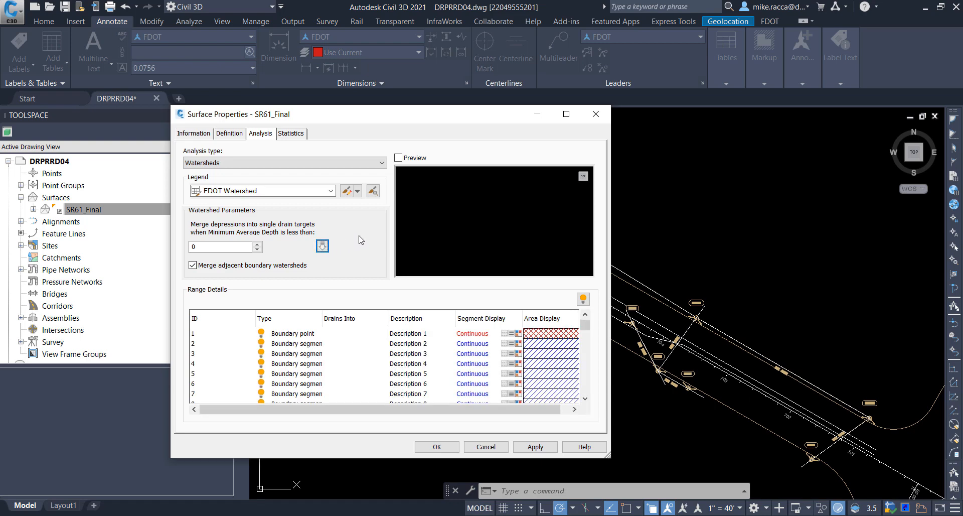
mouse_move(382, 252)
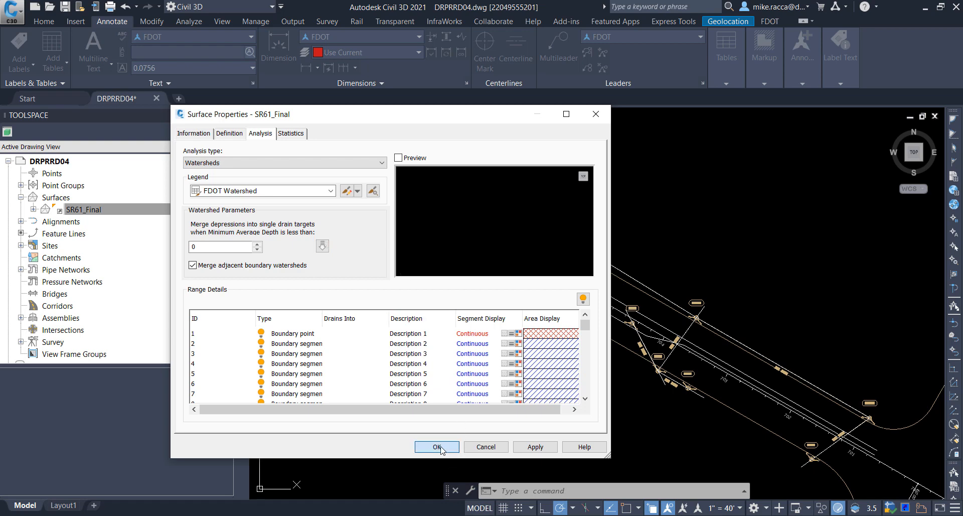
click(436, 446)
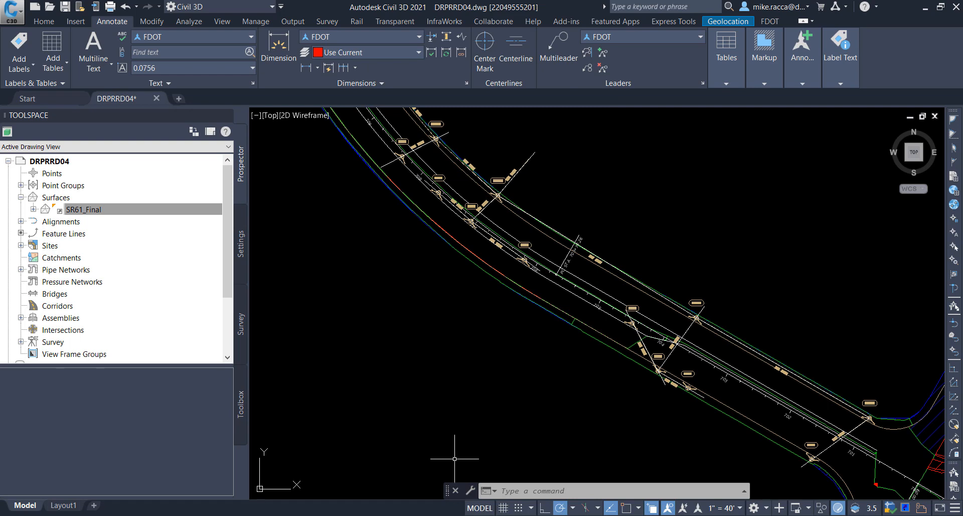
mouse_move(482, 452)
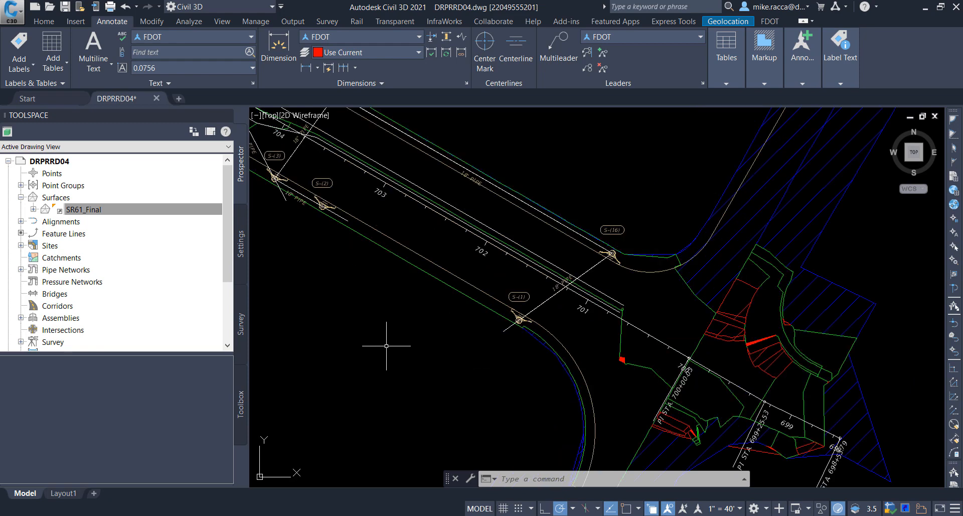
drag(387, 346, 555, 362)
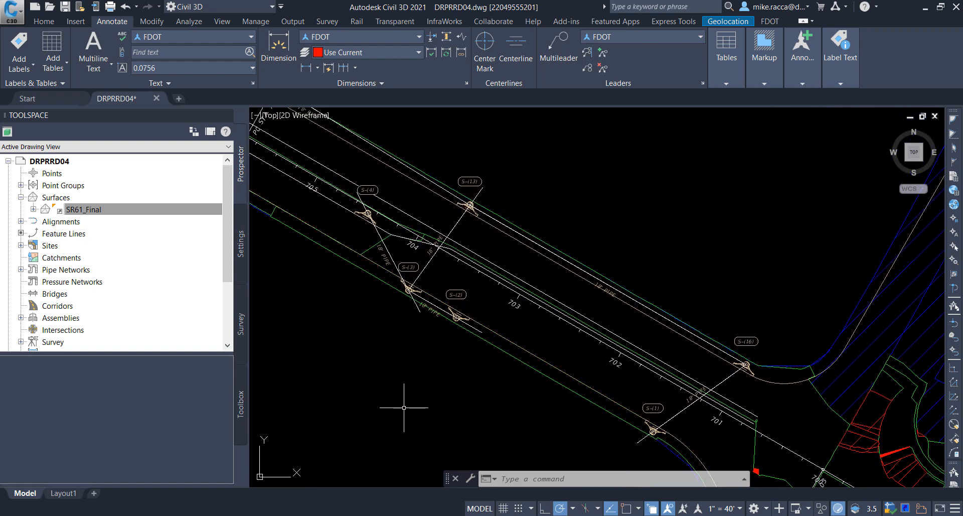
mouse_move(401, 406)
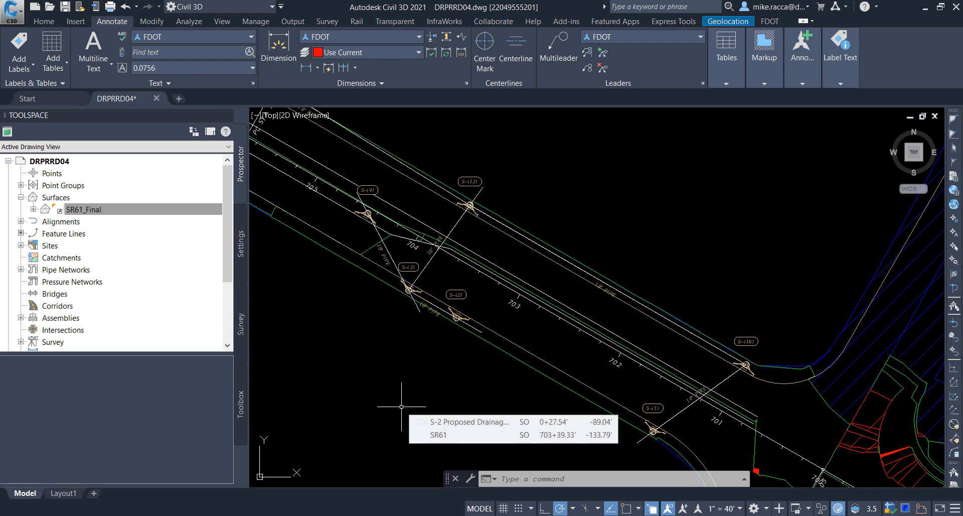